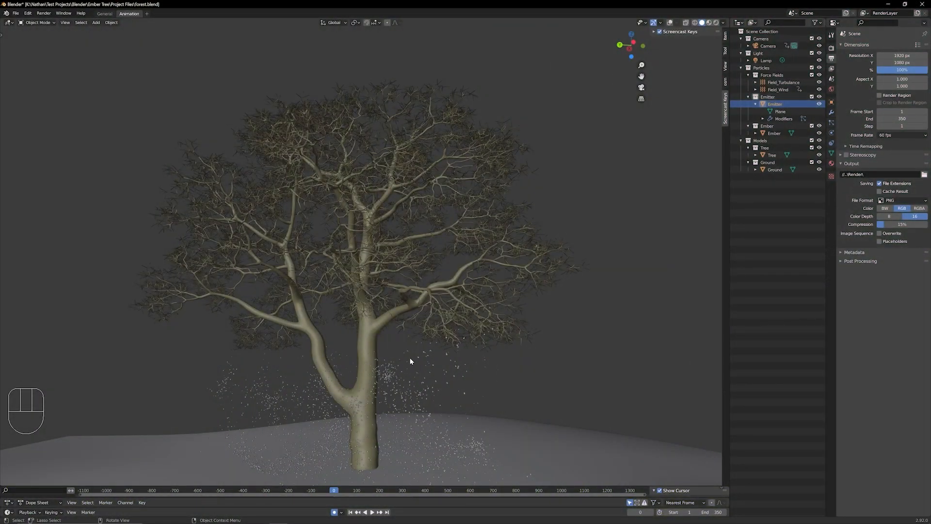
{"action": "mouse_move", "coordinate": [376, 387]}
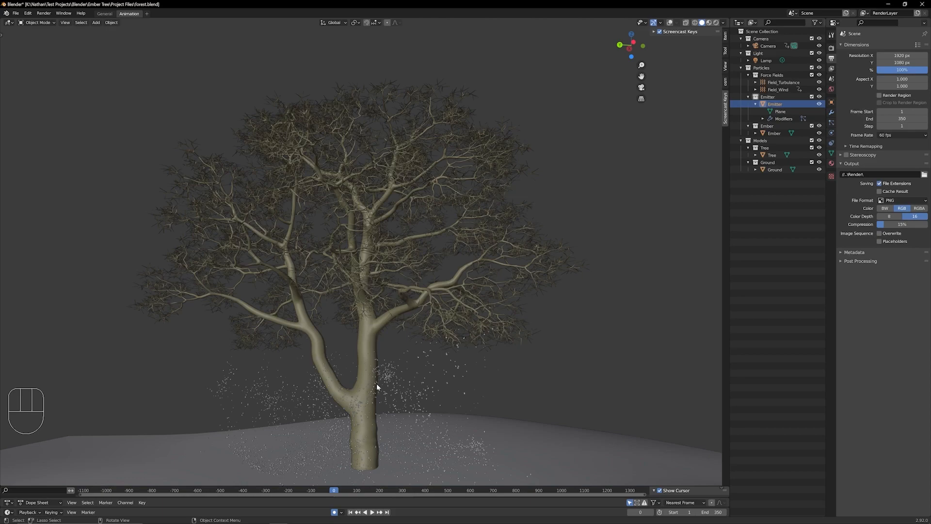